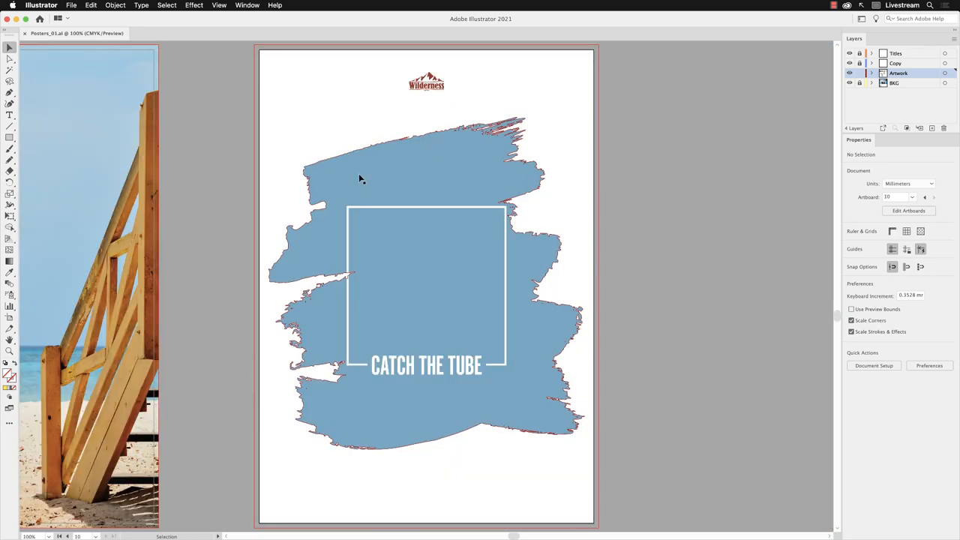
pyautogui.moveTo(526, 312)
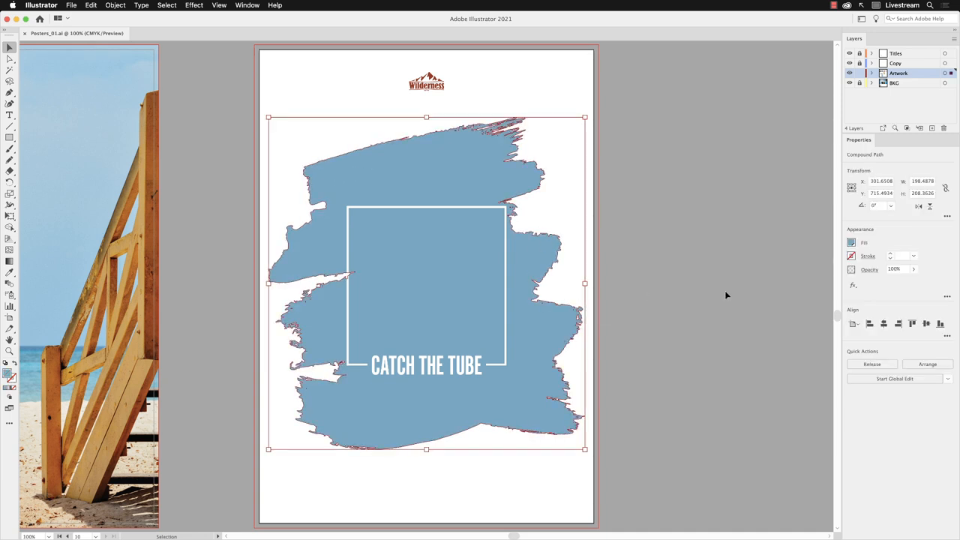
pyautogui.moveTo(718, 291)
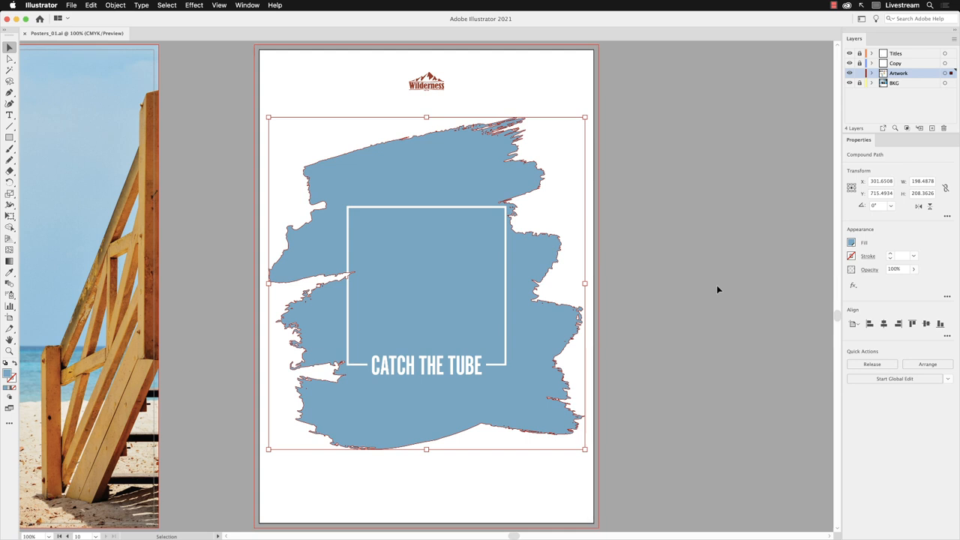
pyautogui.moveTo(646, 208)
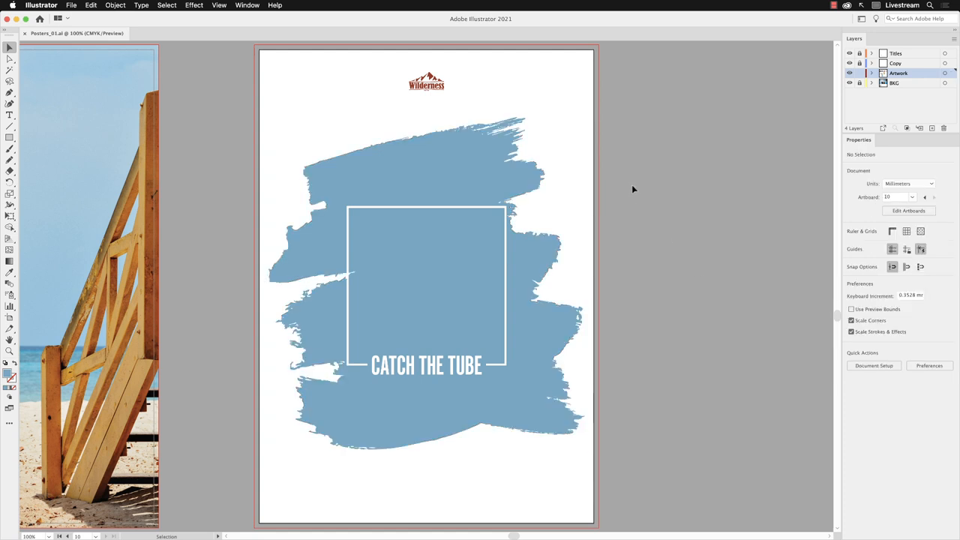
# Step: Place Coast_01.jpg into the poster as a linked image
pyautogui.click(71, 5)
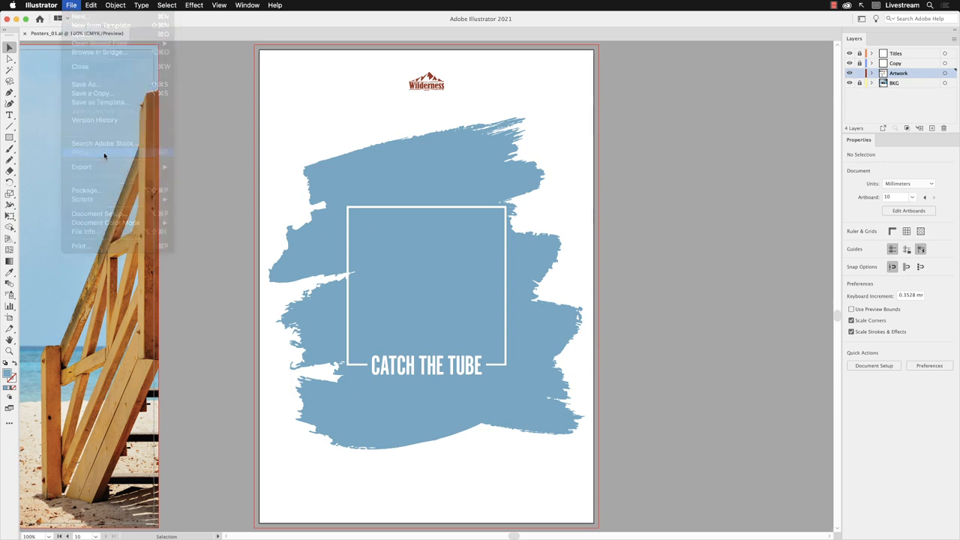
pyautogui.click(81, 153)
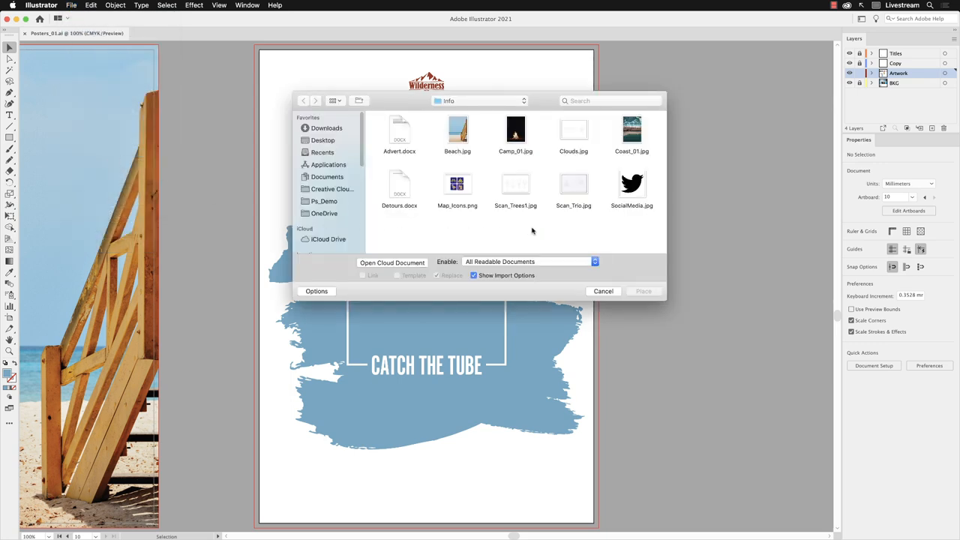
pyautogui.click(631, 131)
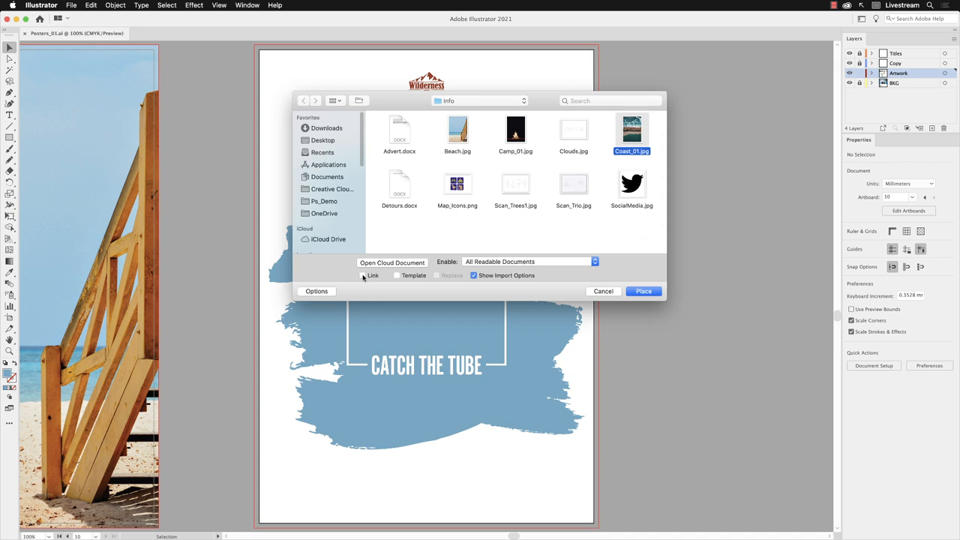
pyautogui.click(363, 275)
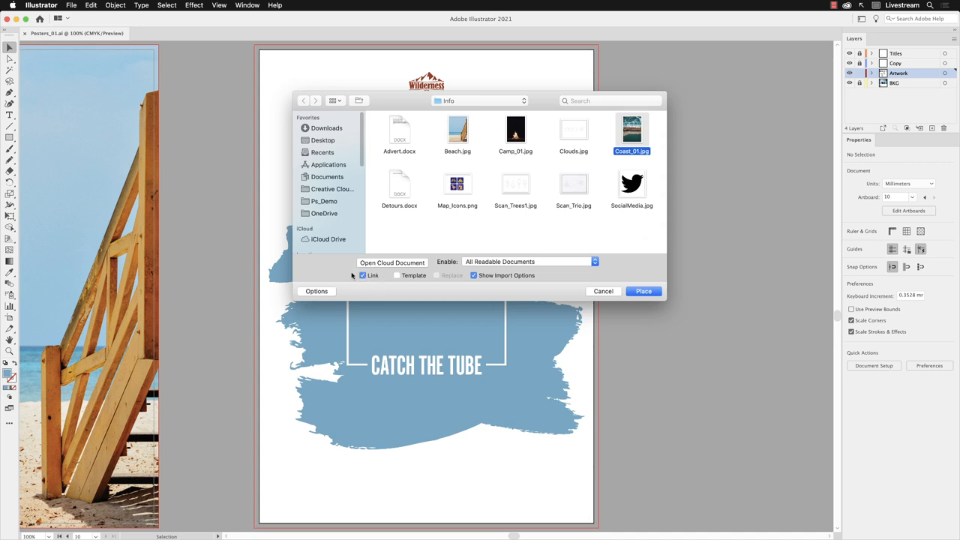
pyautogui.click(643, 291)
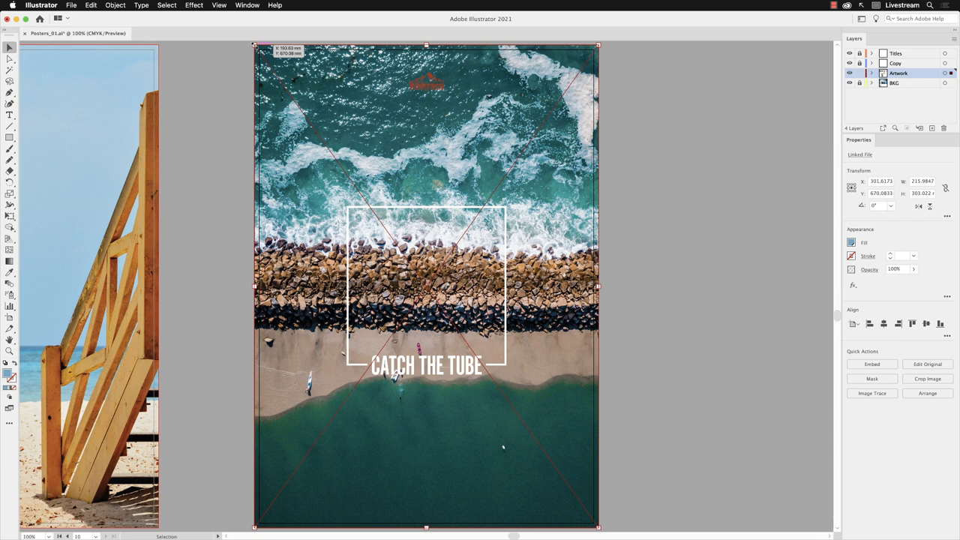
pyautogui.moveTo(552, 165)
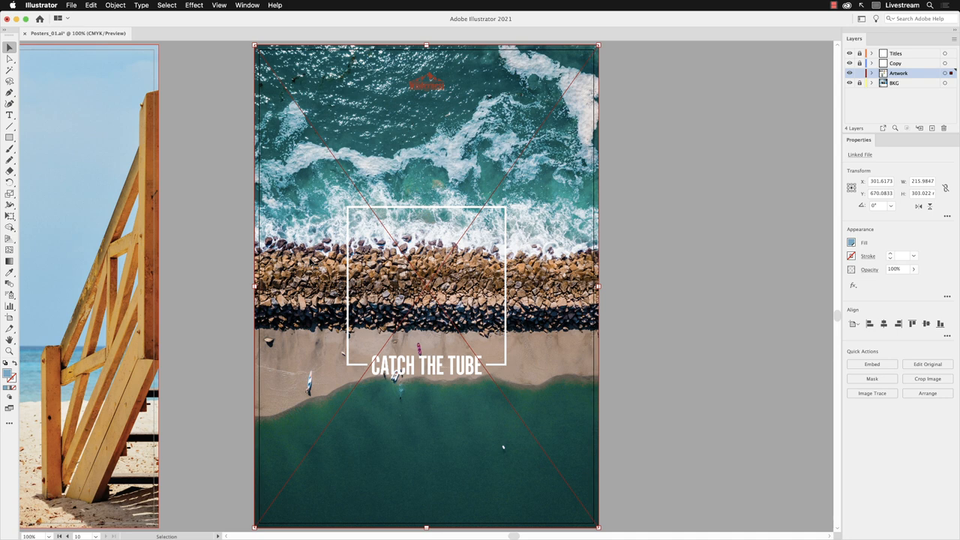
# Step: Send the Coast_01 photo to the back, beneath the blue brush-stroke shape
pyautogui.click(116, 5)
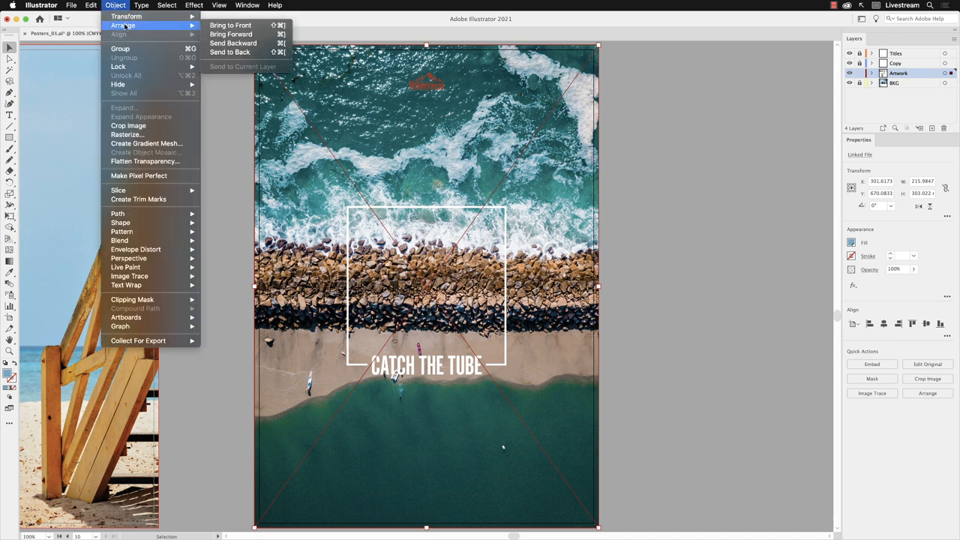
pyautogui.moveTo(231, 52)
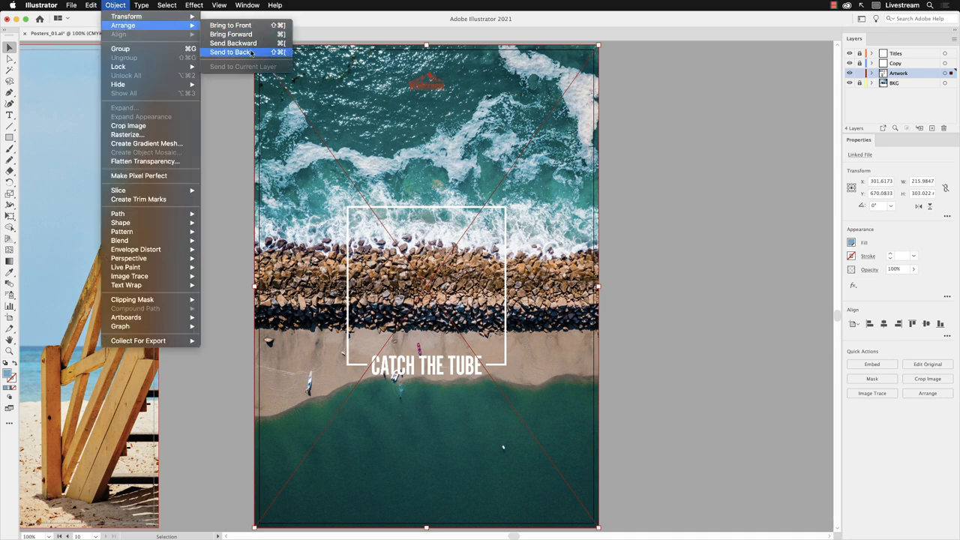
pyautogui.click(230, 51)
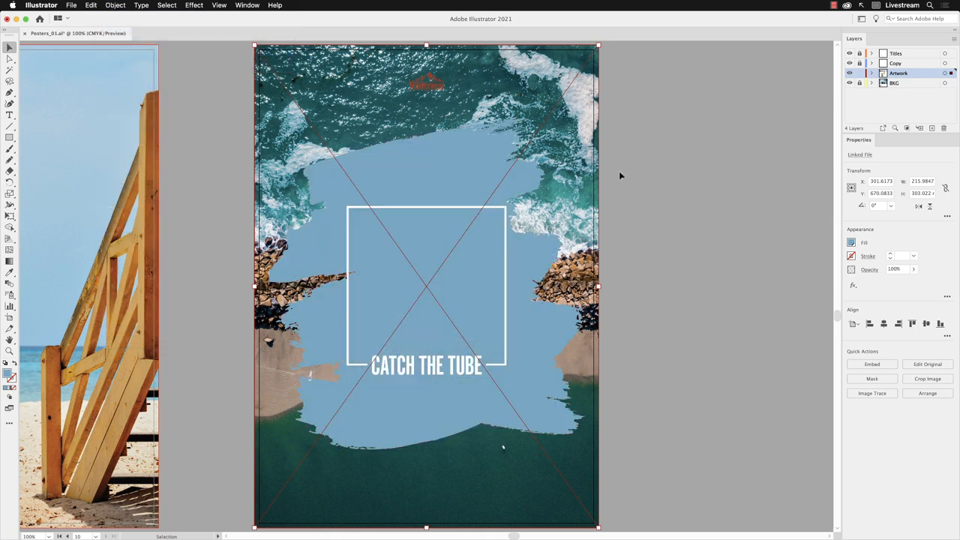
pyautogui.moveTo(674, 185)
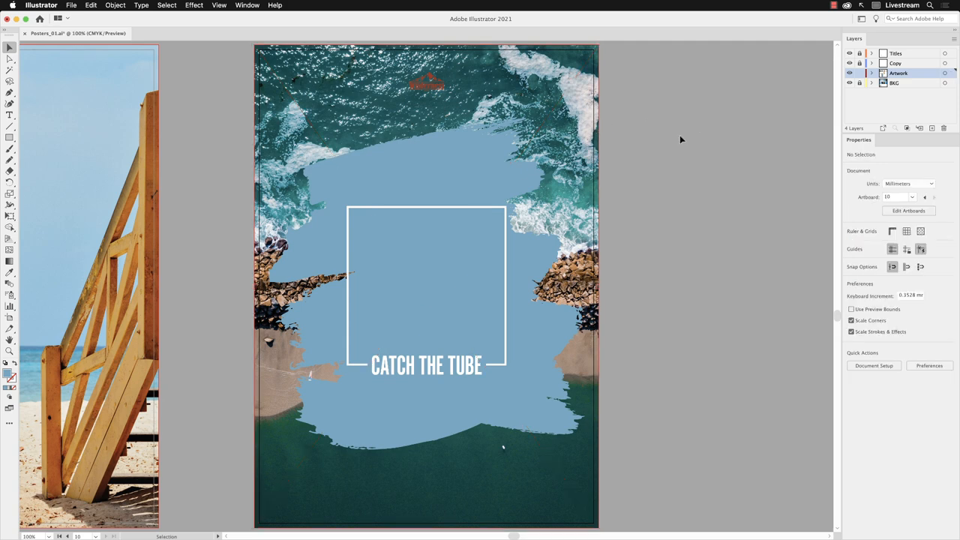
pyautogui.moveTo(500, 179)
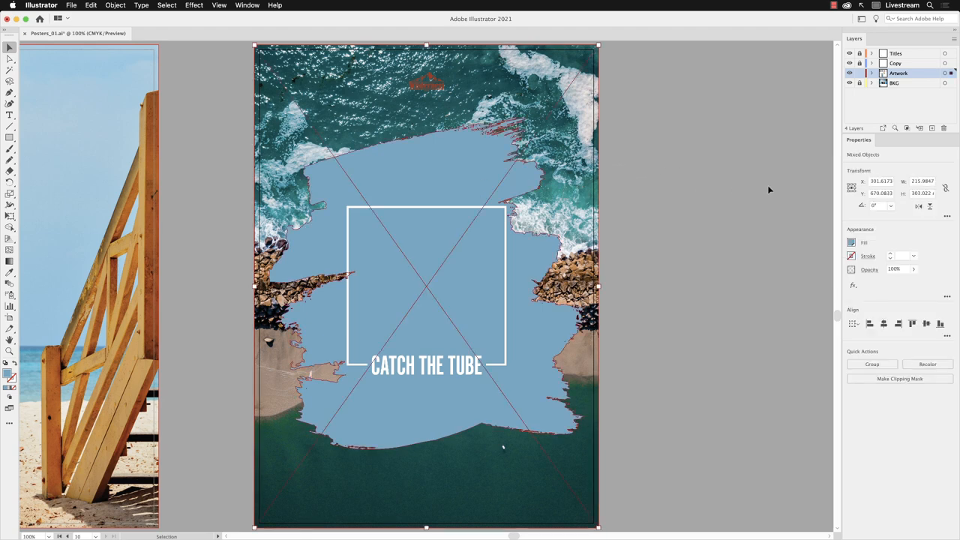
pyautogui.moveTo(611, 179)
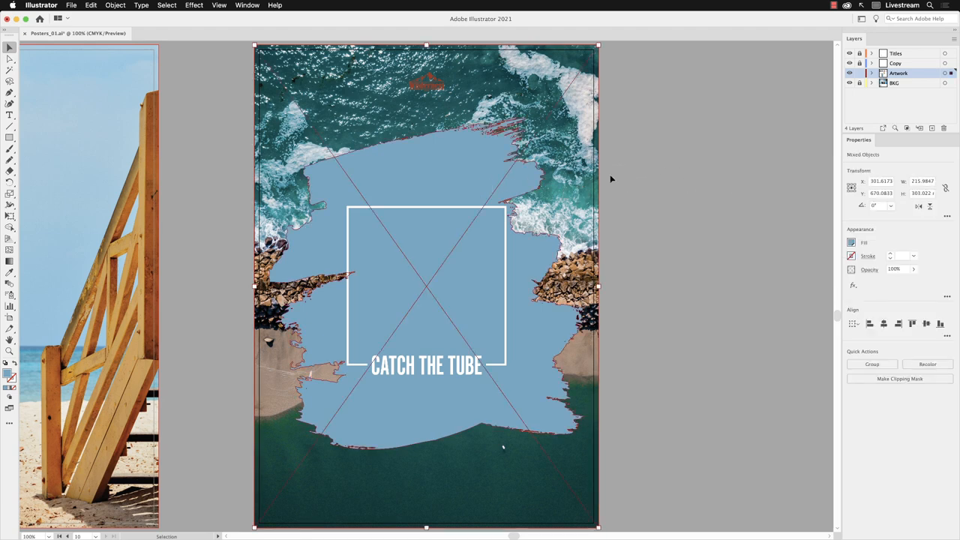
# Step: Make a clipping mask from the brush-stroke shape and the aerial photo
pyautogui.click(115, 5)
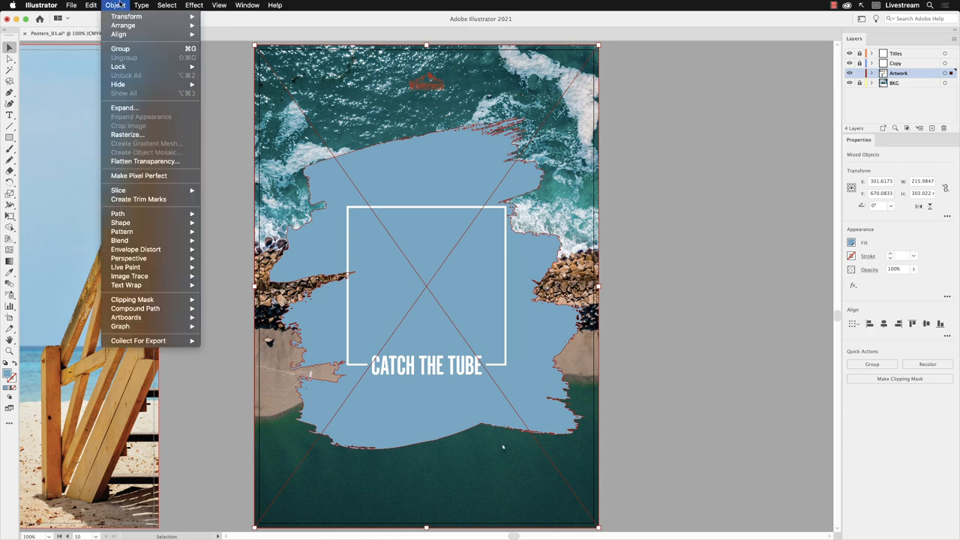
pyautogui.moveTo(132, 300)
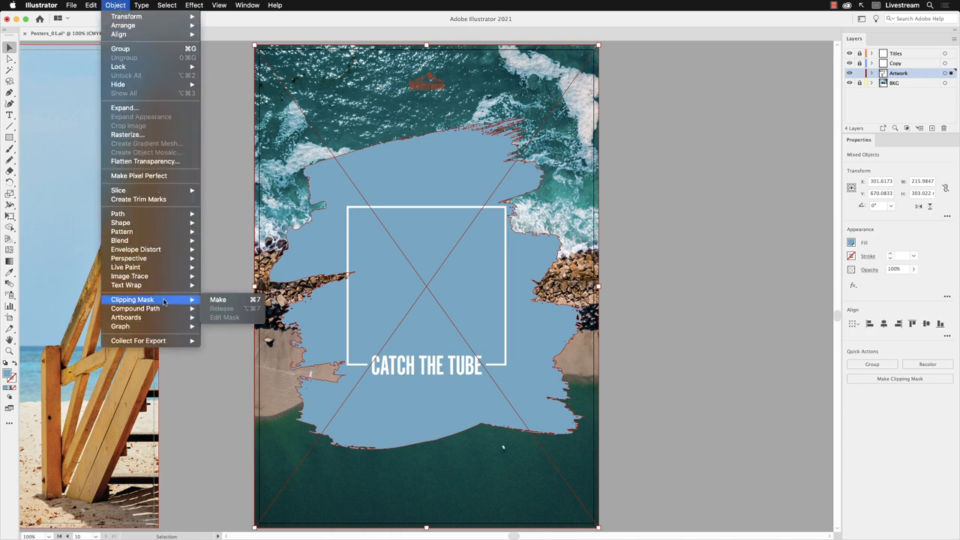
pyautogui.moveTo(225, 299)
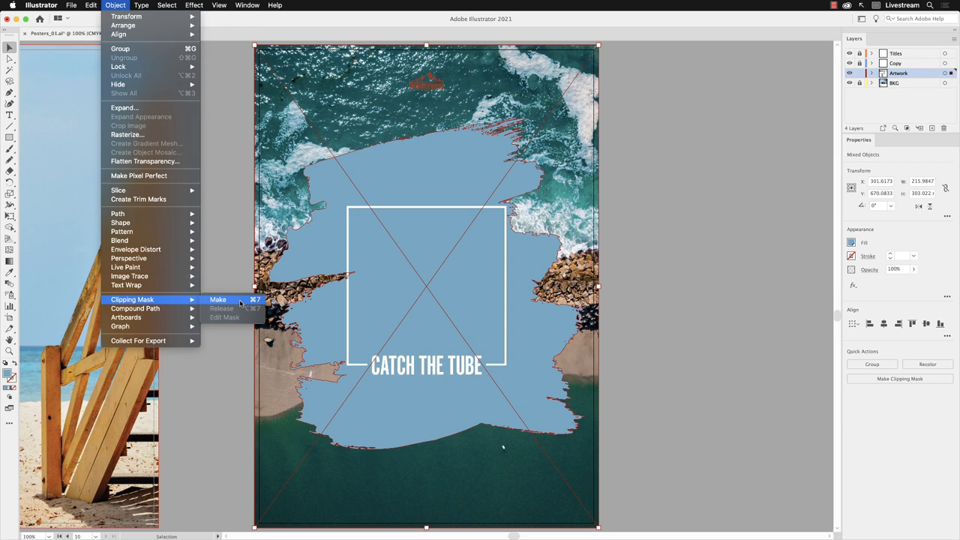
pyautogui.click(218, 300)
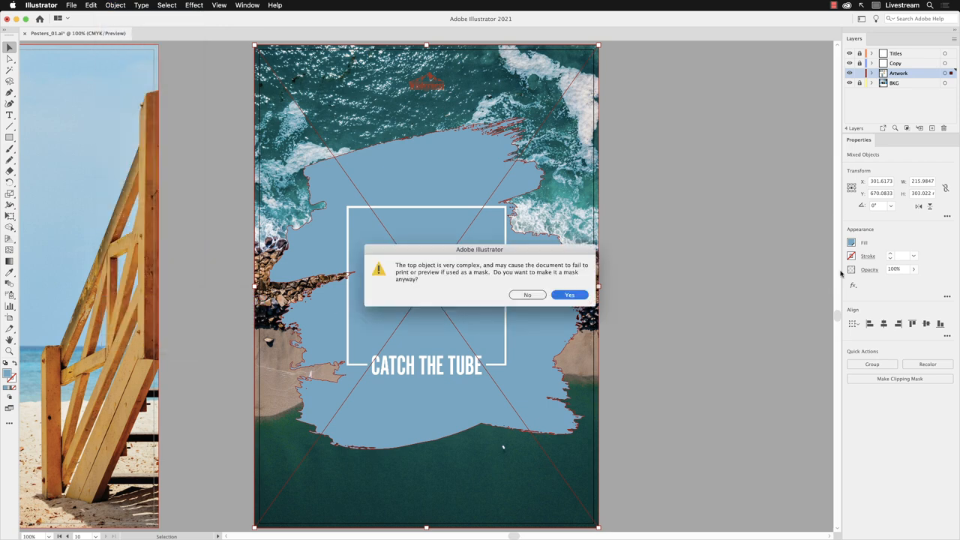
pyautogui.moveTo(841, 274)
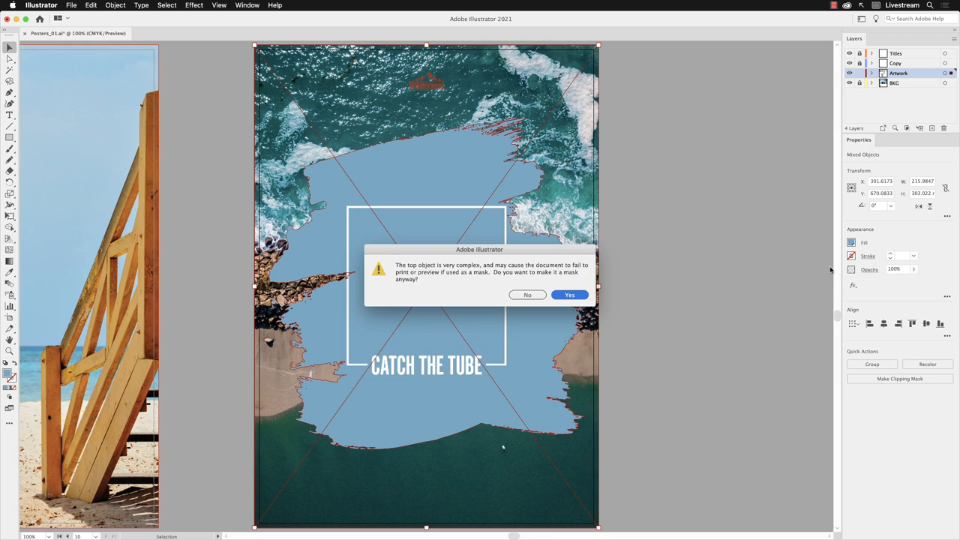
# Step: Accept the 'top object is very complex' warning to create the clip group
pyautogui.click(569, 294)
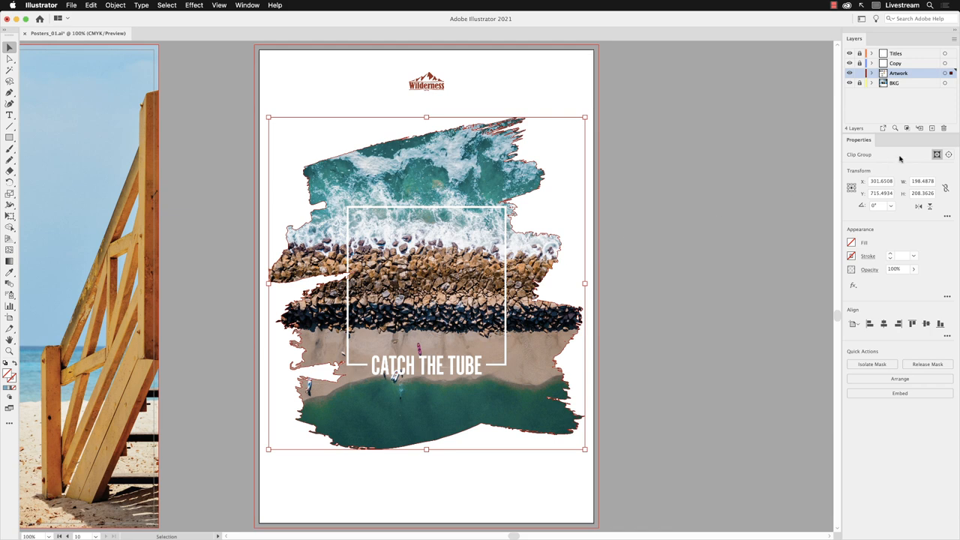
pyautogui.moveTo(852, 159)
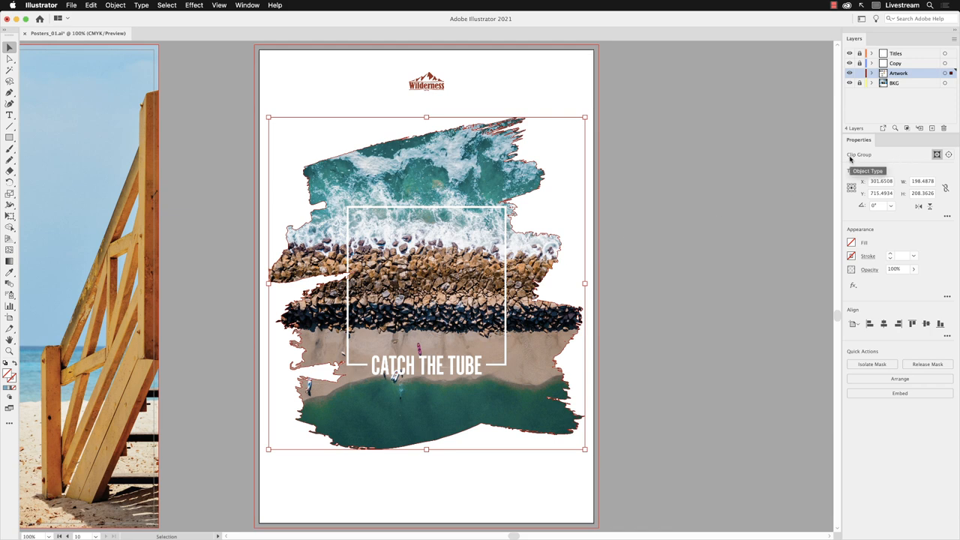
pyautogui.moveTo(869, 158)
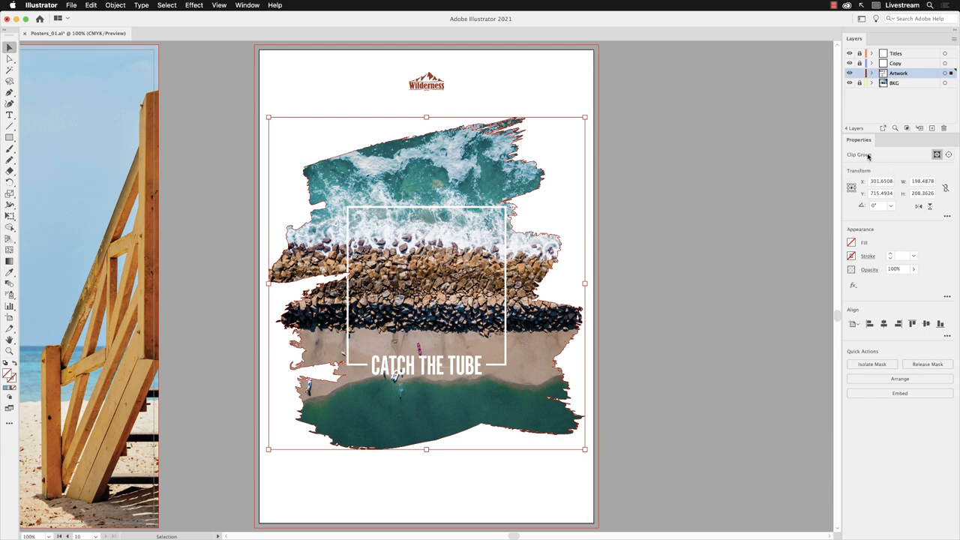
pyautogui.moveTo(937, 154)
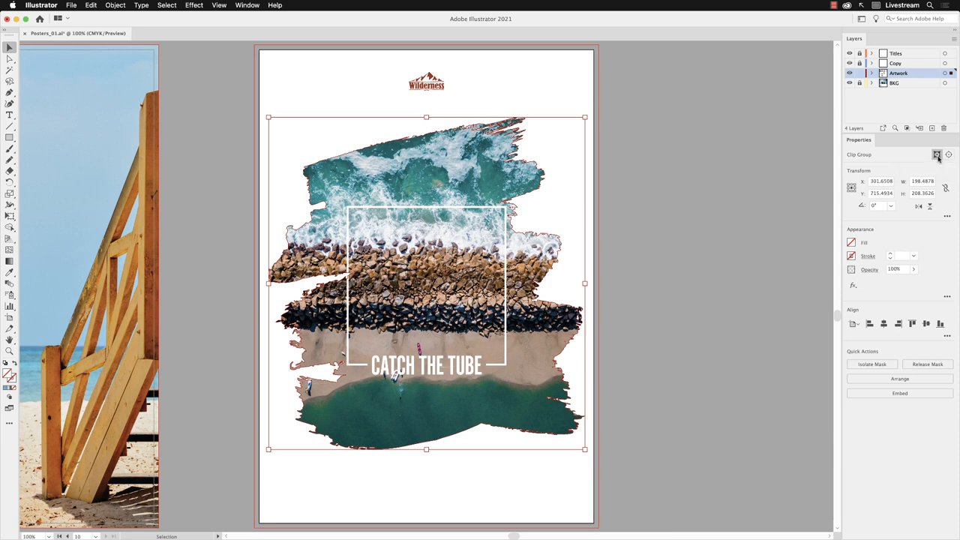
pyautogui.moveTo(943, 162)
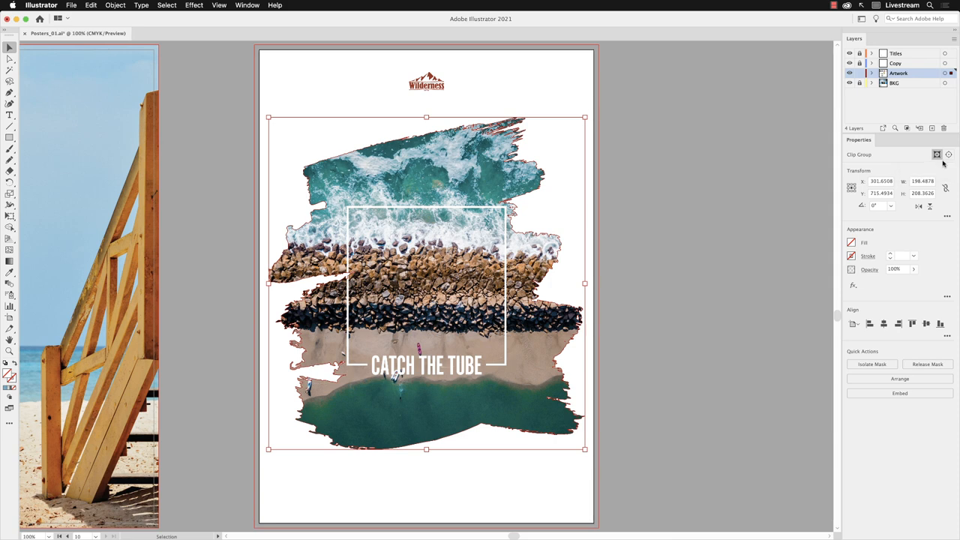
pyautogui.moveTo(949, 155)
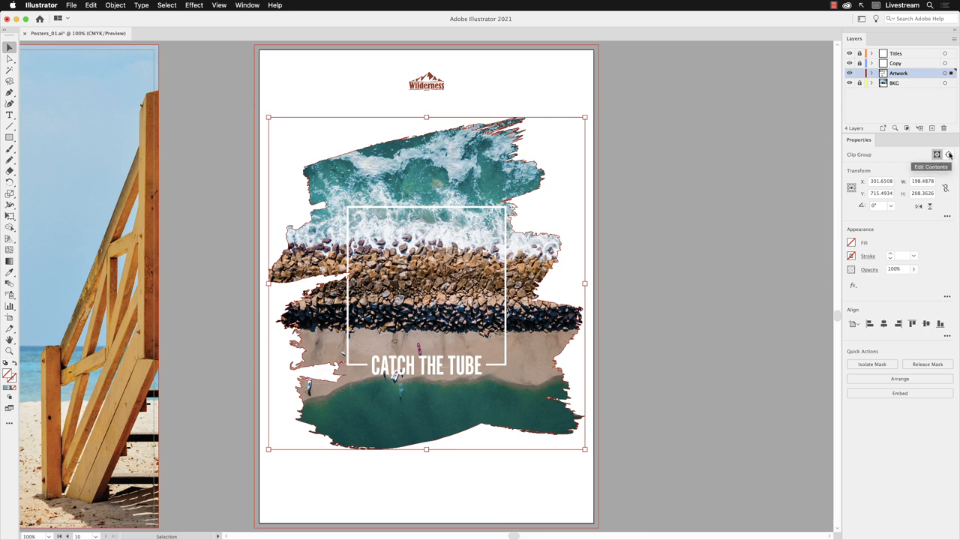
# Step: Reposition the photo inside the brush-stroke mask, then reselect the whole clip group
pyautogui.click(948, 154)
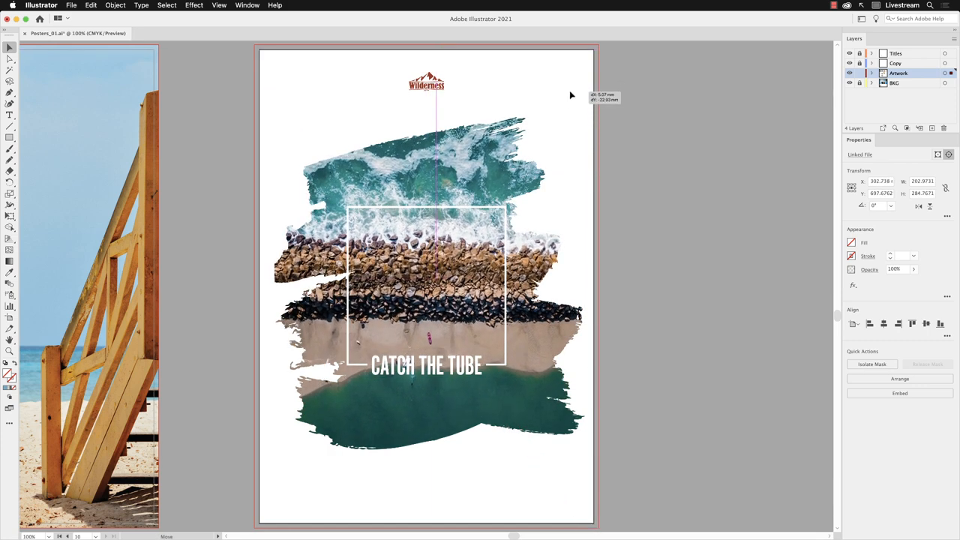
pyautogui.click(647, 190)
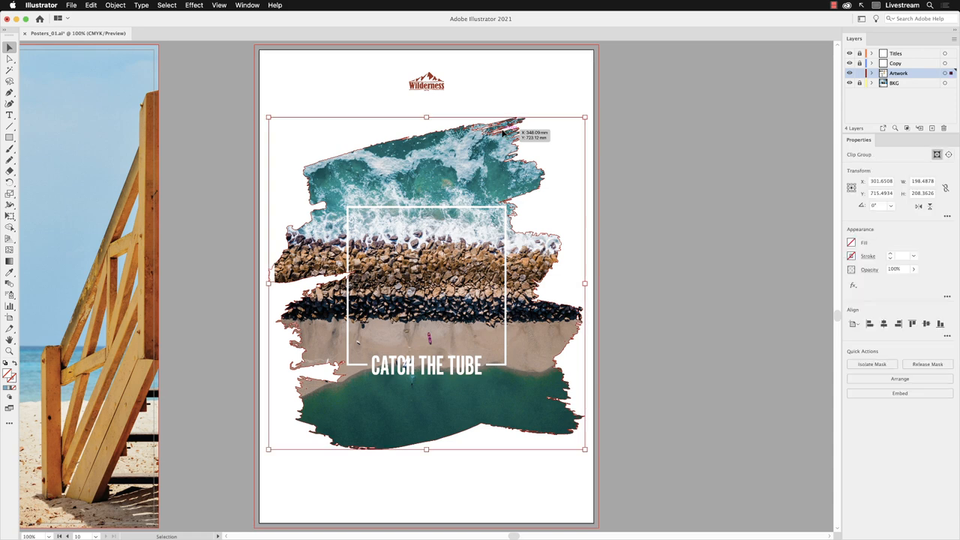
pyautogui.moveTo(937, 155)
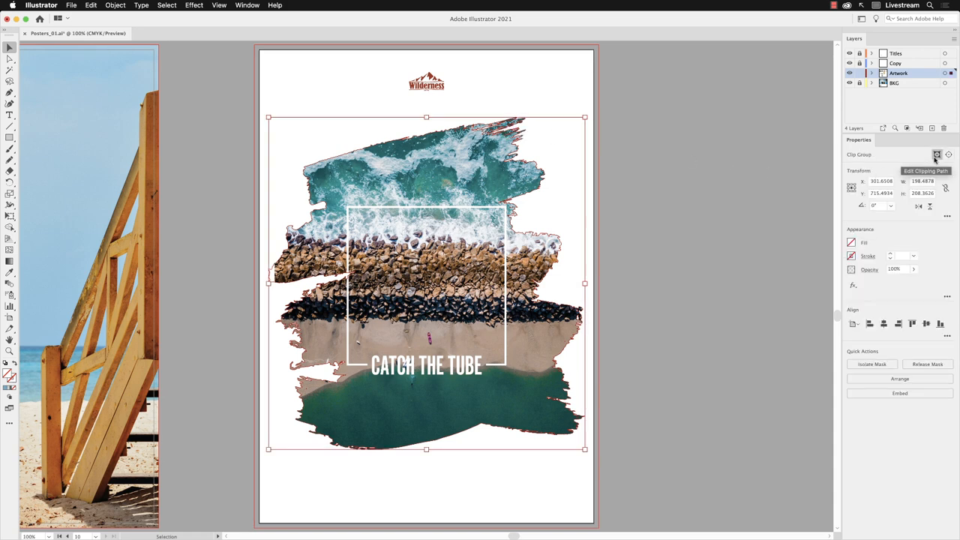
pyautogui.moveTo(38, 81)
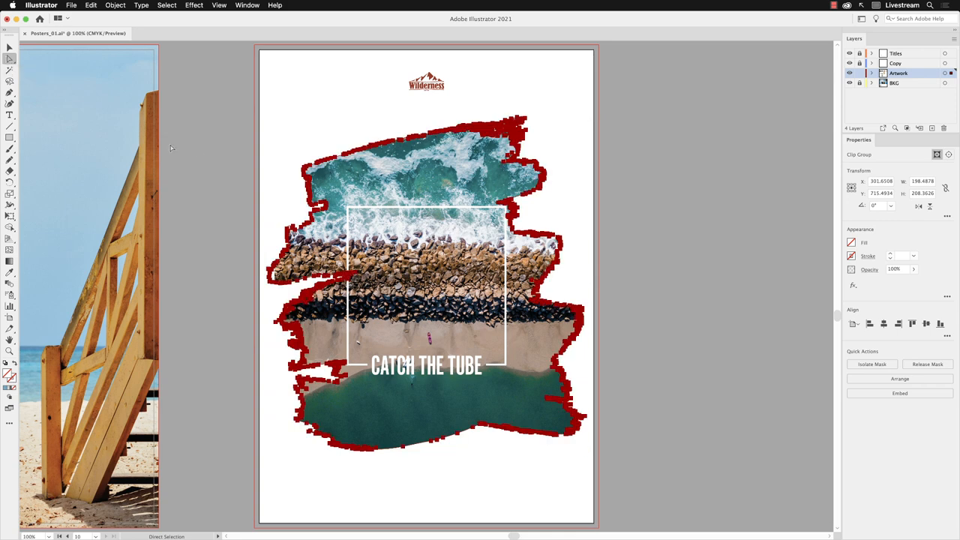
pyautogui.moveTo(373, 156)
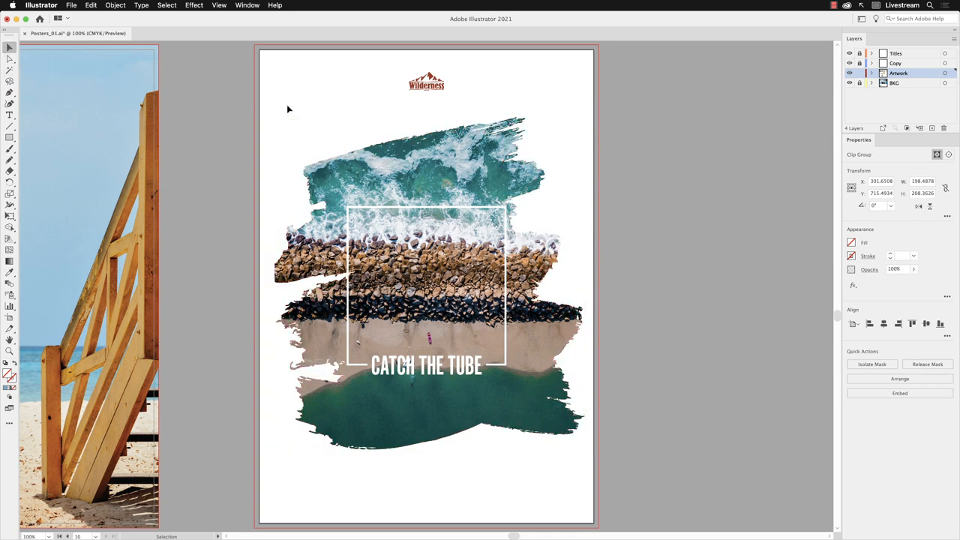
# Step: Deselect the clipped artwork and bring up the File menu to save
pyautogui.click(288, 107)
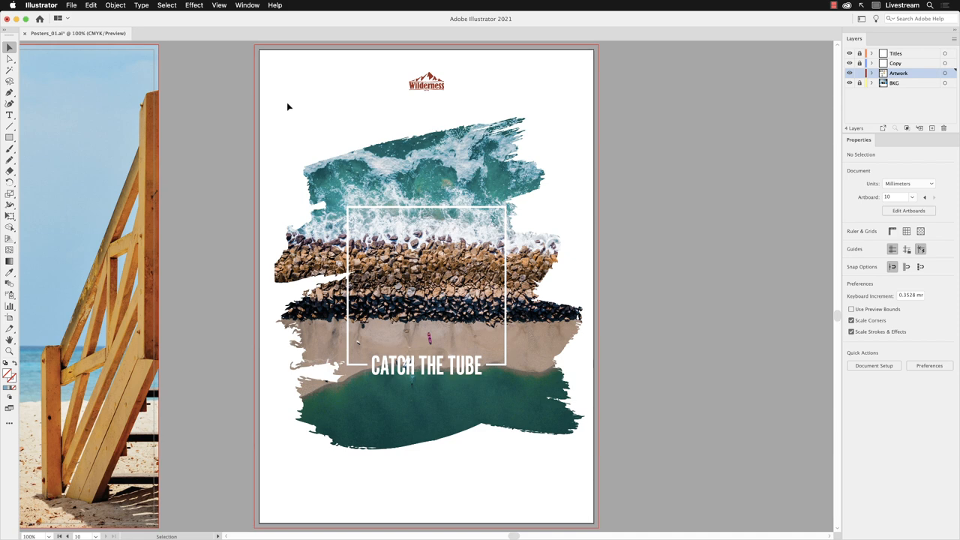
pyautogui.moveTo(60, 6)
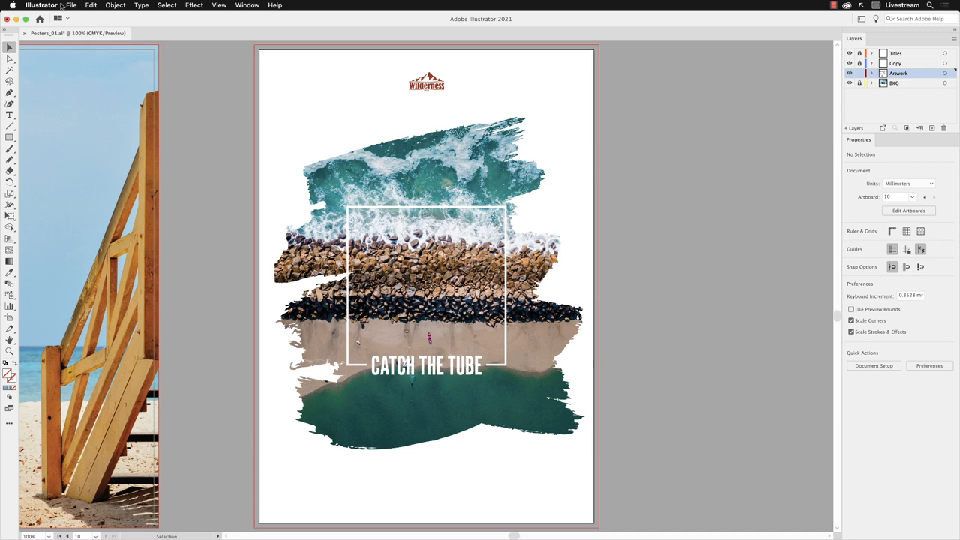
pyautogui.click(71, 6)
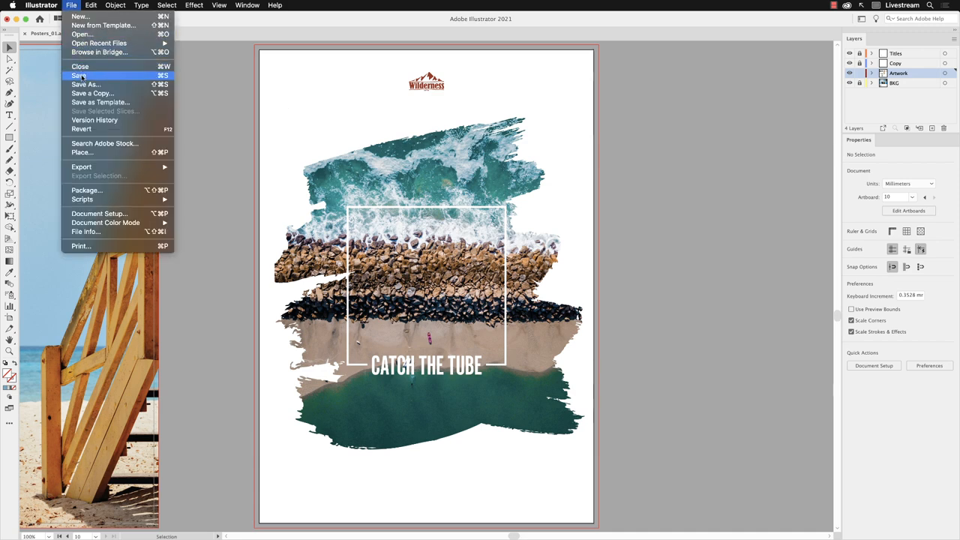